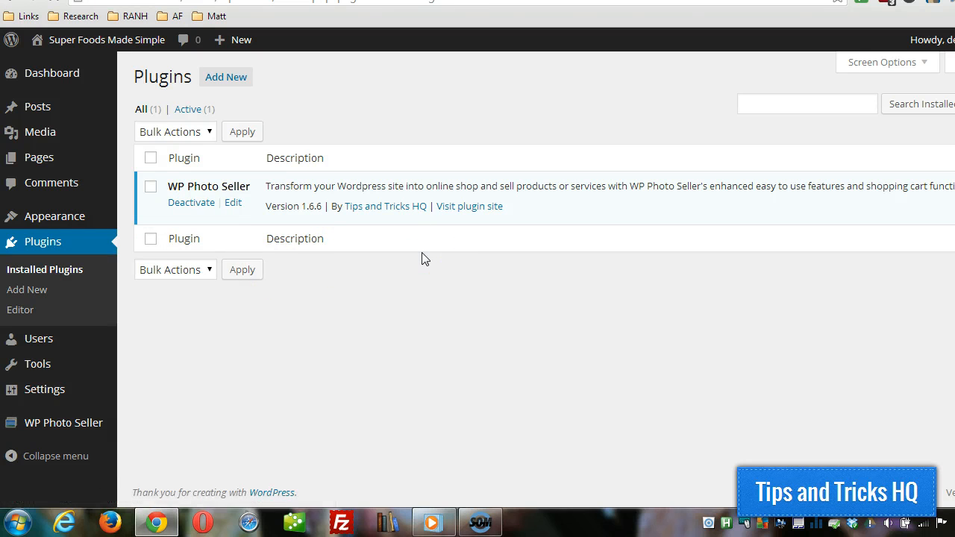
Go to WP Photo Seller > Settings from the admin sidebar.
left_click(62, 423)
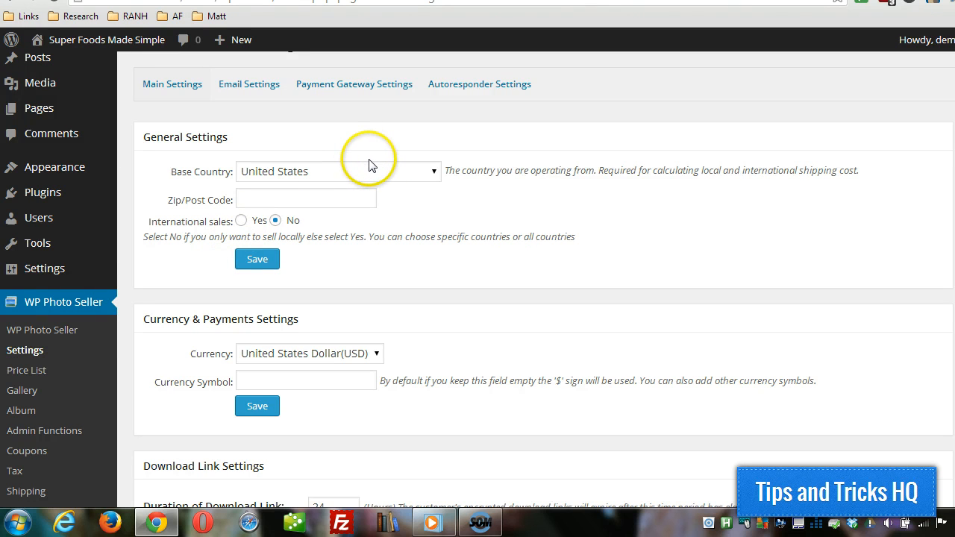
mouse_move(719, 170)
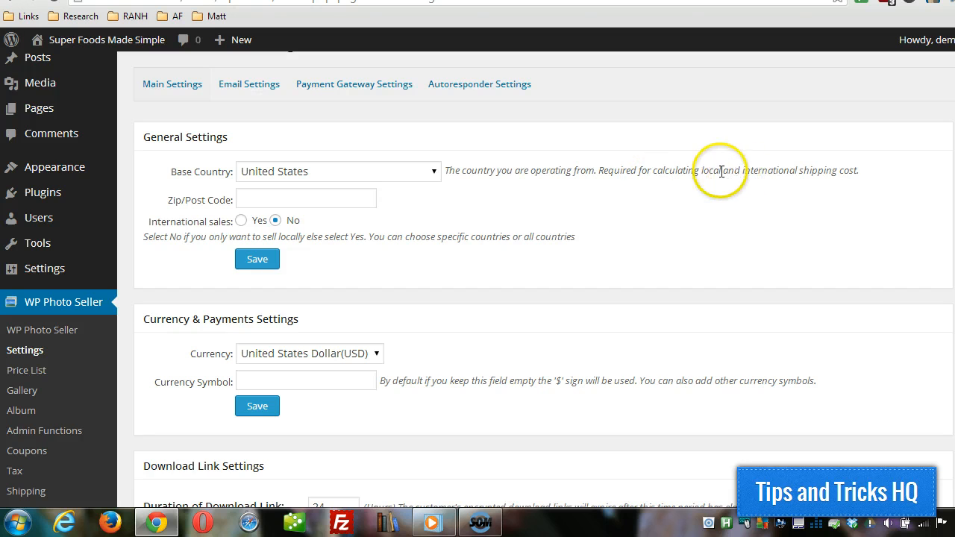
left_click_drag(720, 170, 836, 170)
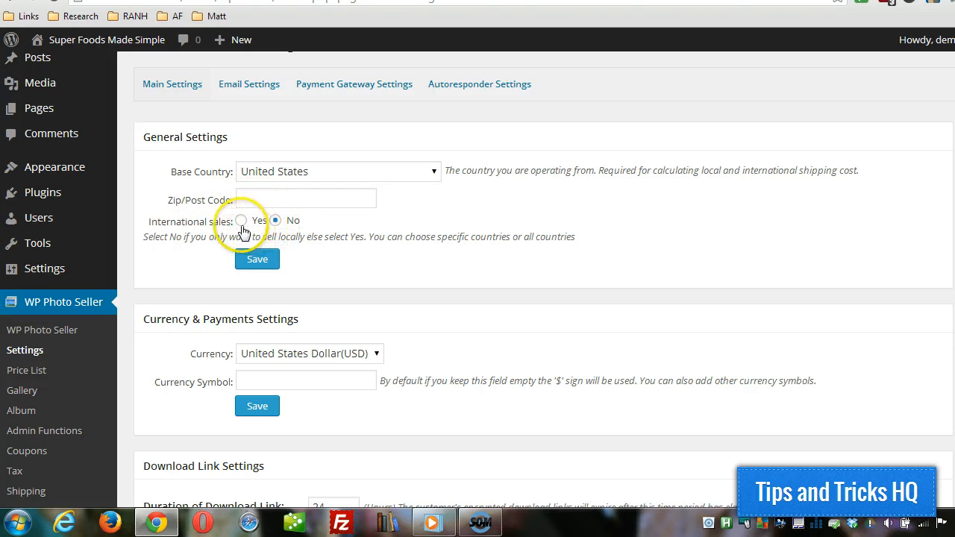
left_click(241, 220)
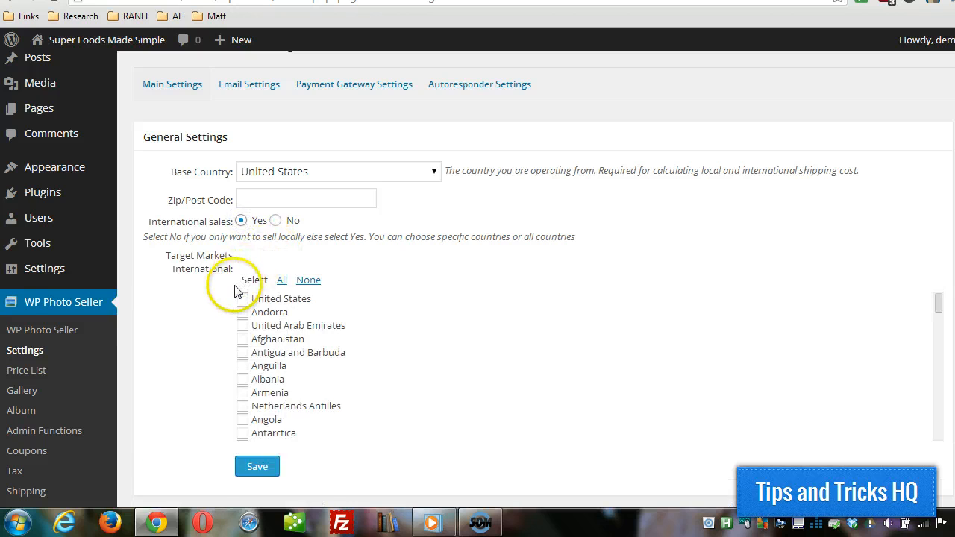
scroll("down", 3)
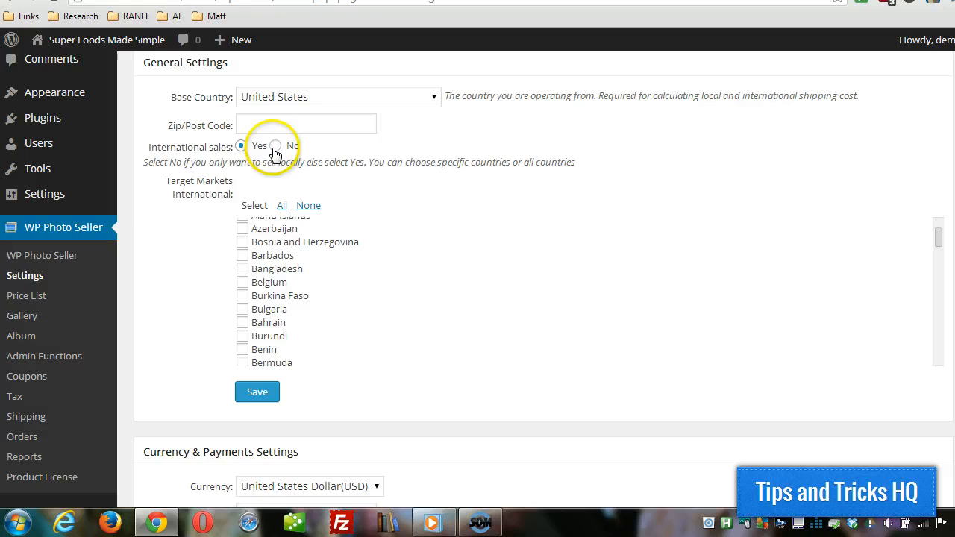
left_click(293, 146)
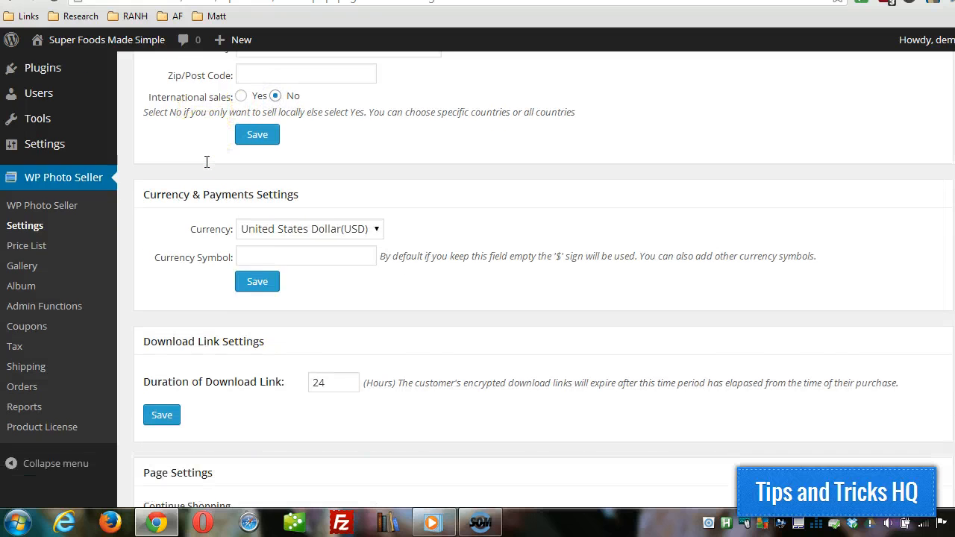
scroll("down", 3)
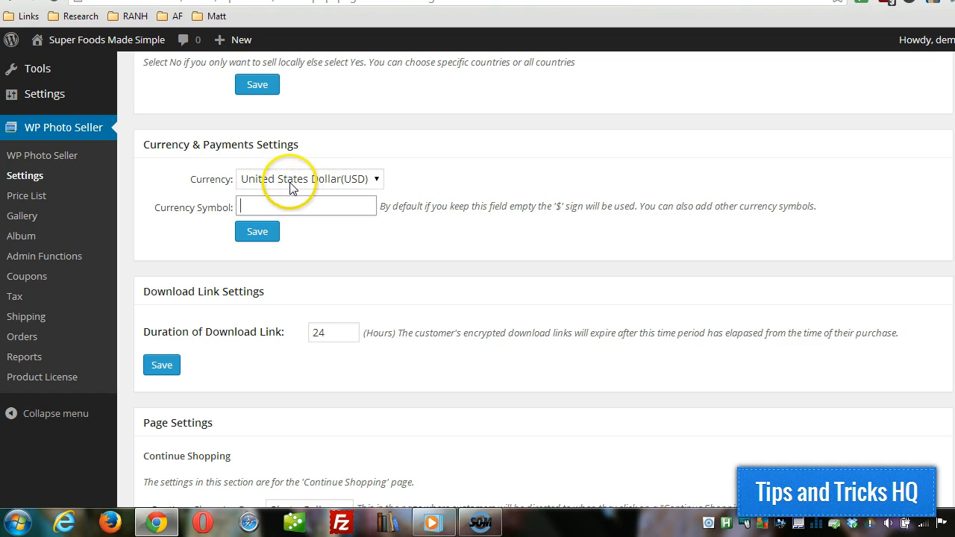
left_click(306, 179)
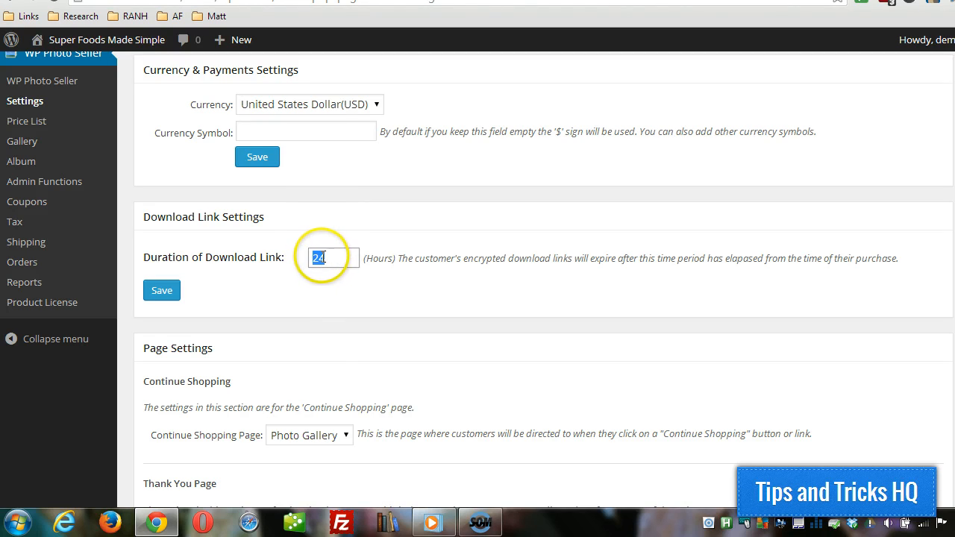
type("14")
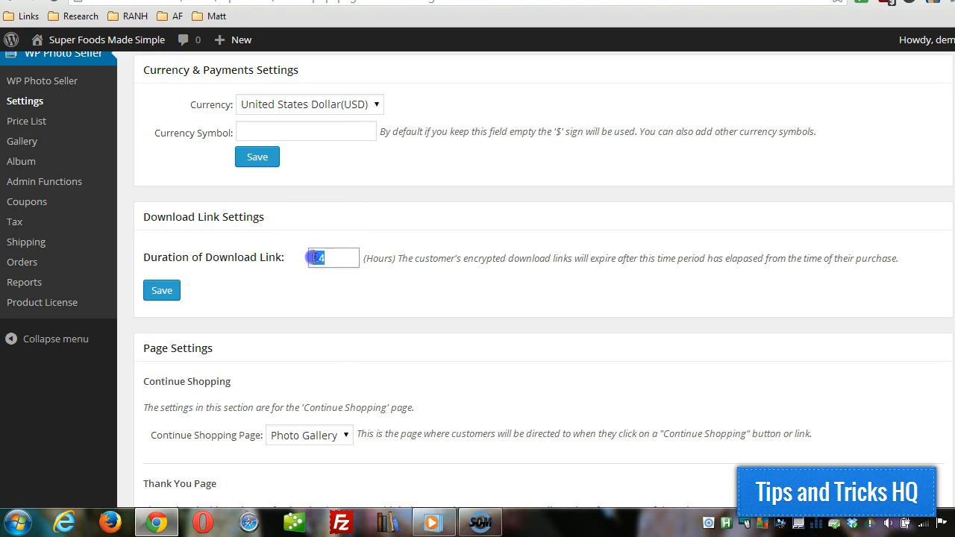
type("24")
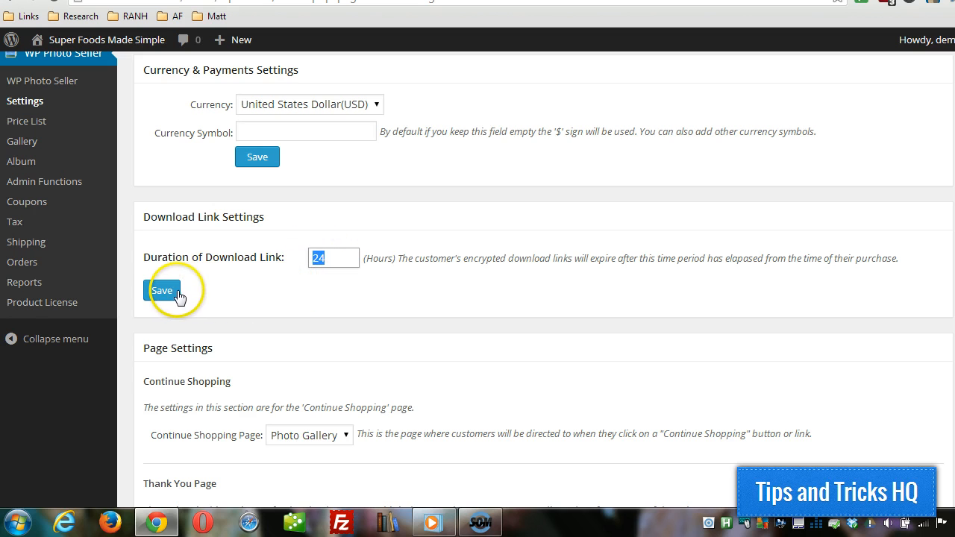
Keep Photo Gallery selected as the Continue Shopping Page under Page Settings.
scroll("down", 3)
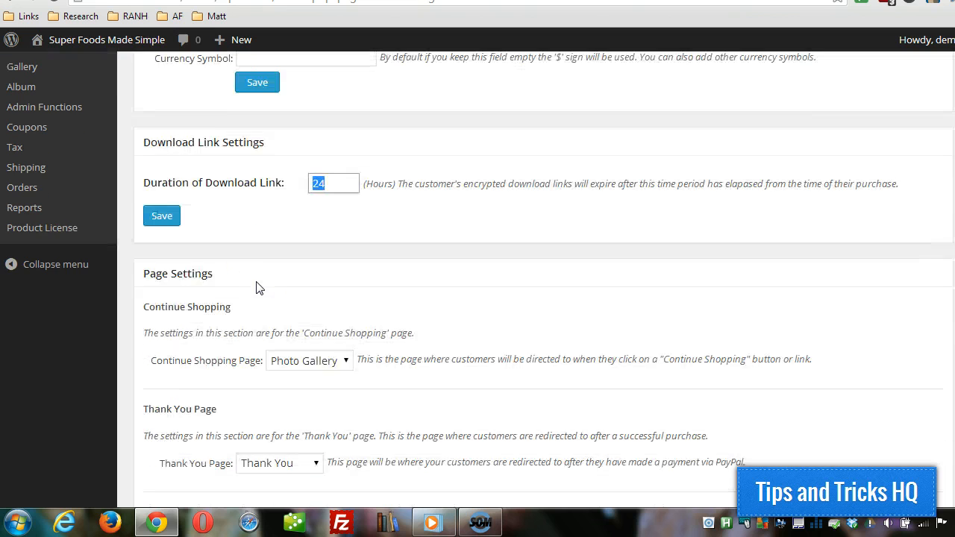
scroll("down", 3)
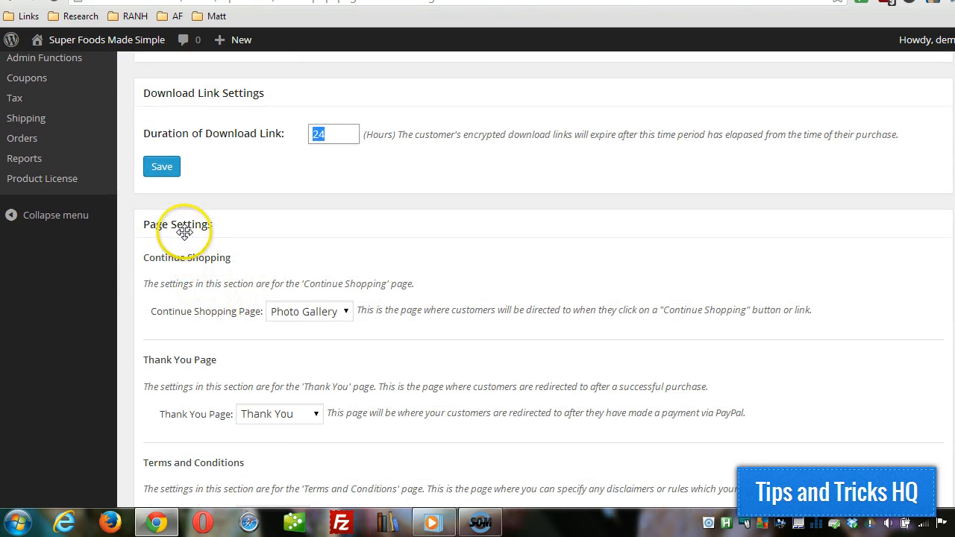
scroll("down", 3)
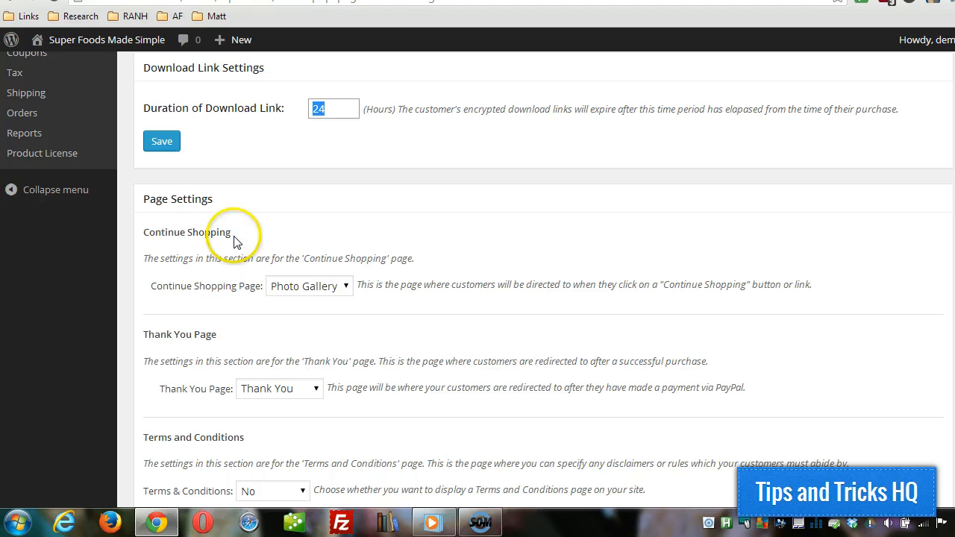
mouse_move(346, 291)
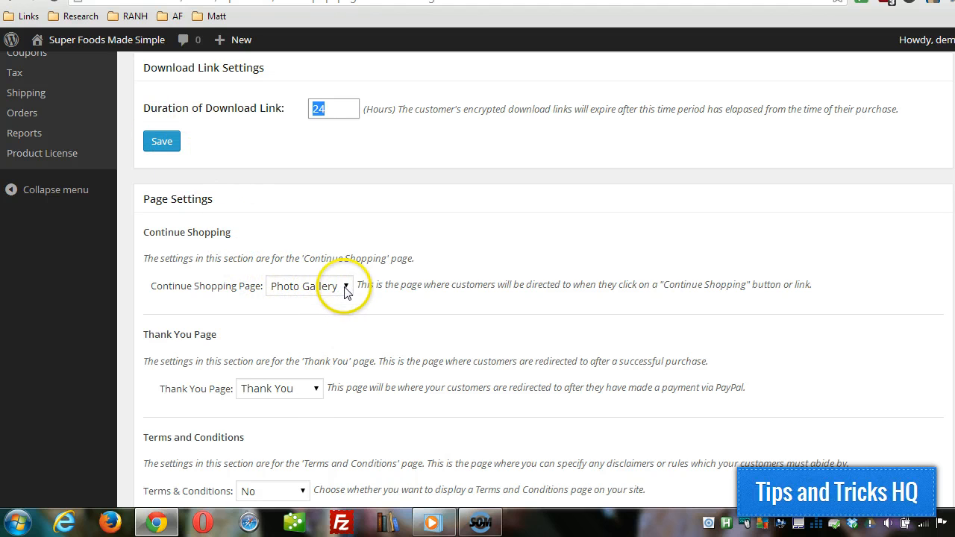
left_click(309, 286)
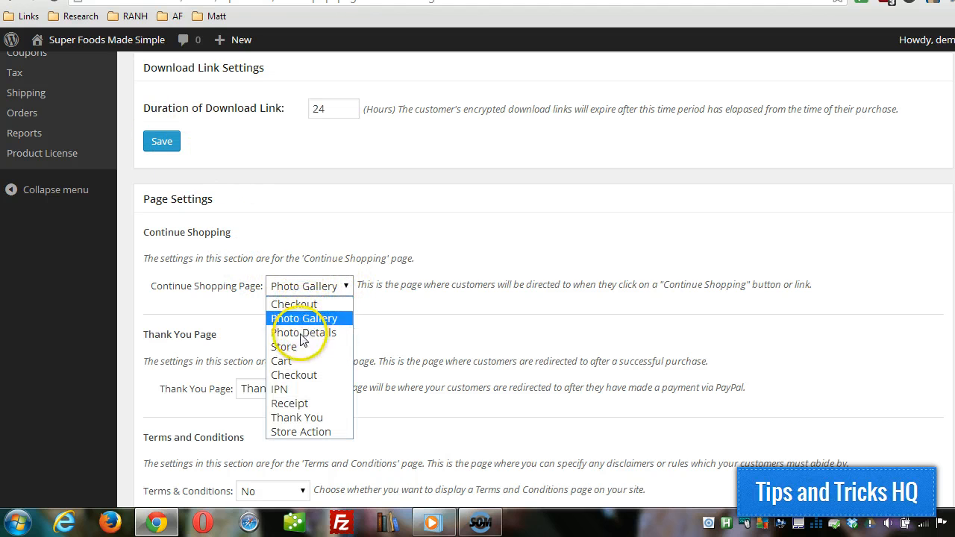
left_click(304, 318)
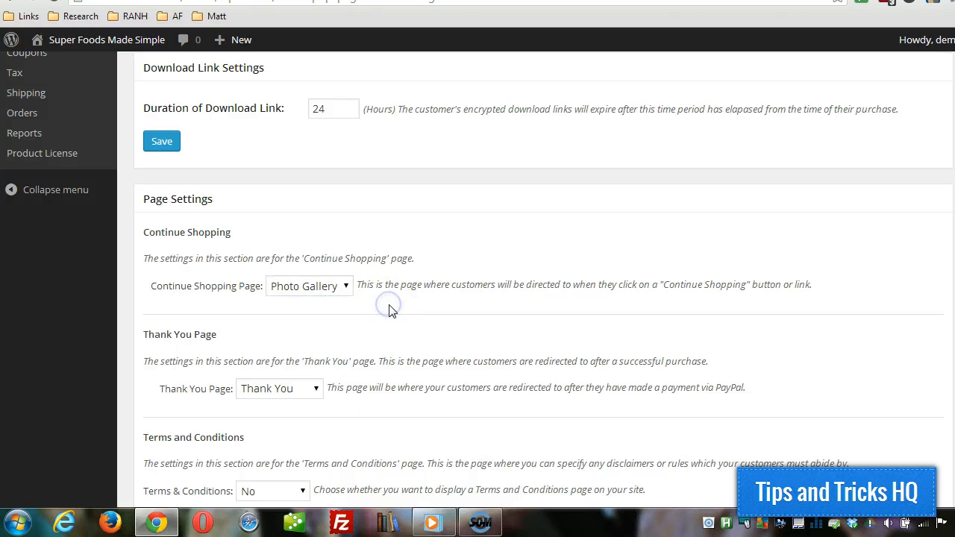
Set Terms & Conditions to Yes and list the pages that could hold the terms.
scroll("down", 3)
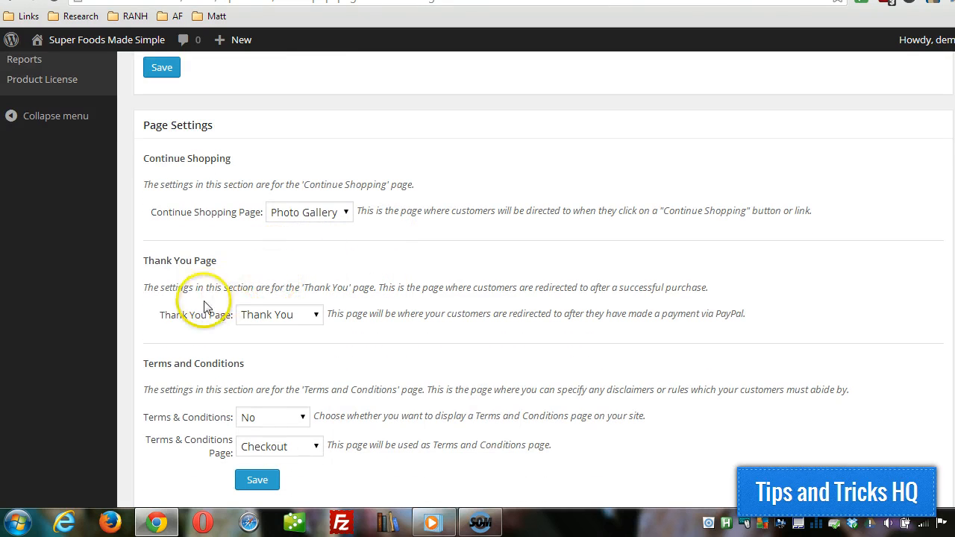
mouse_move(274, 260)
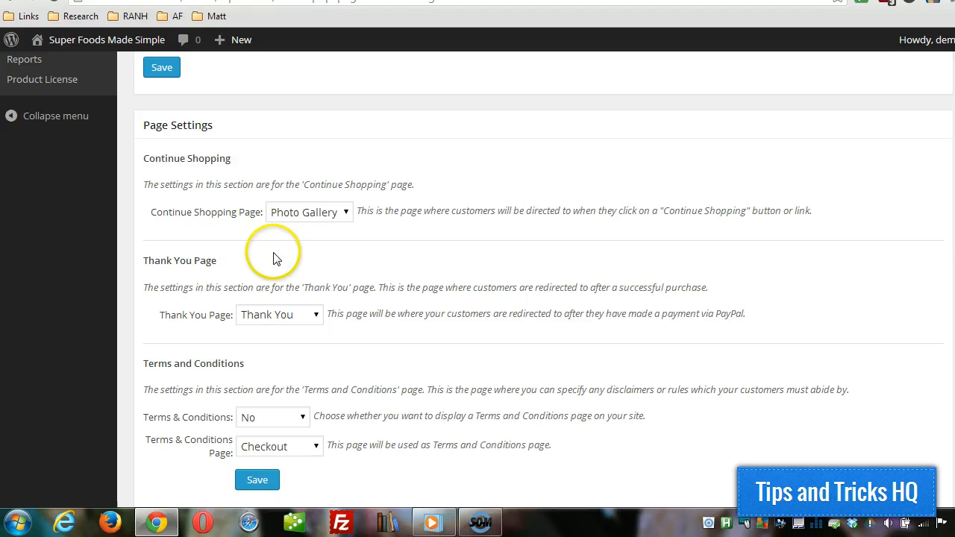
scroll("down", 3)
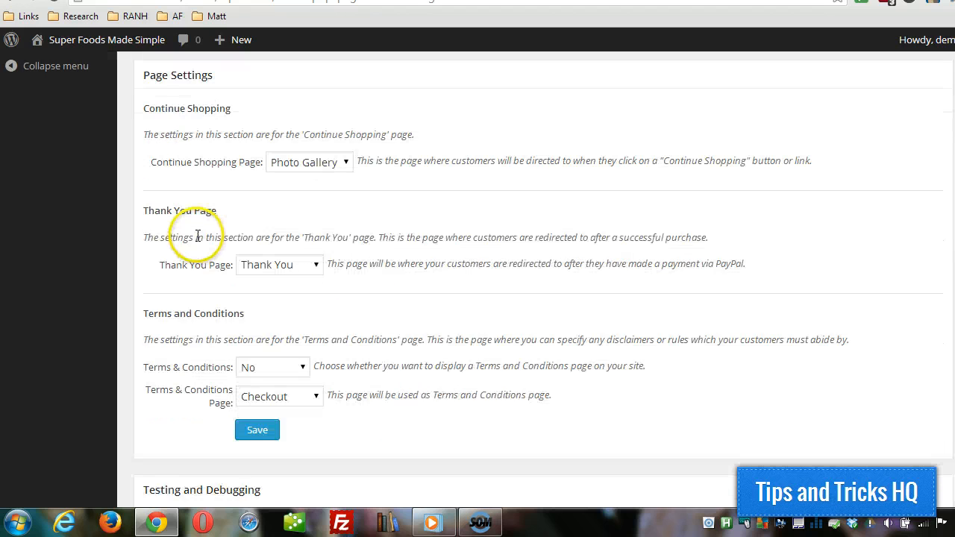
scroll("down", 3)
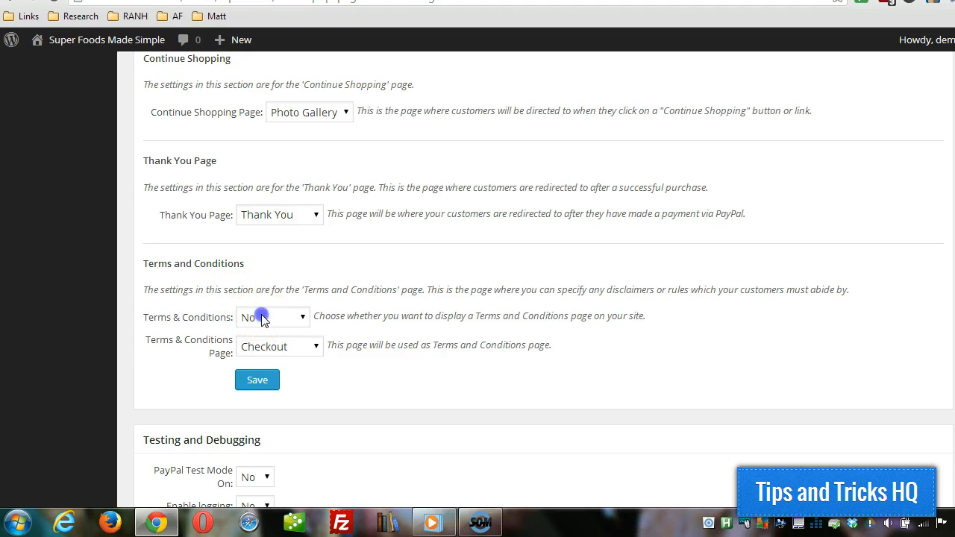
left_click(281, 346)
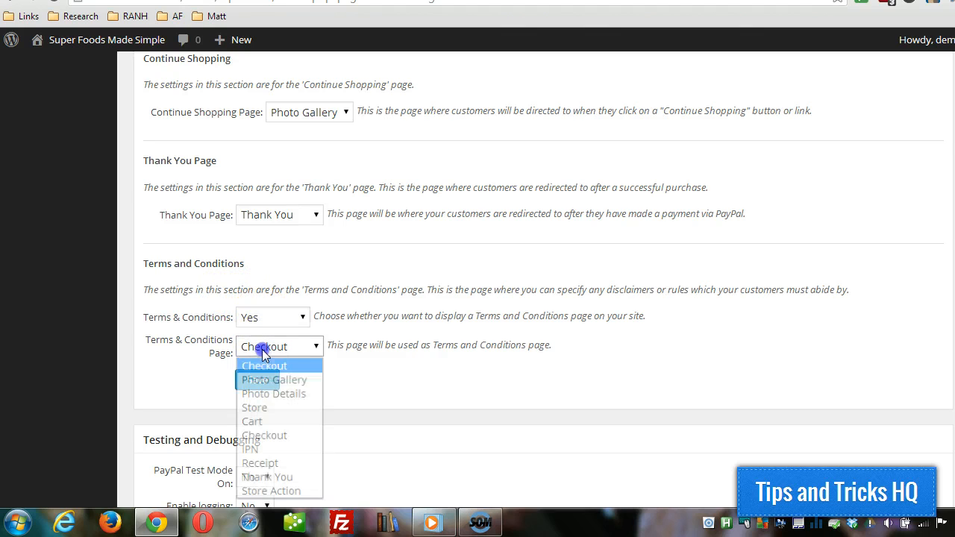
left_click(264, 366)
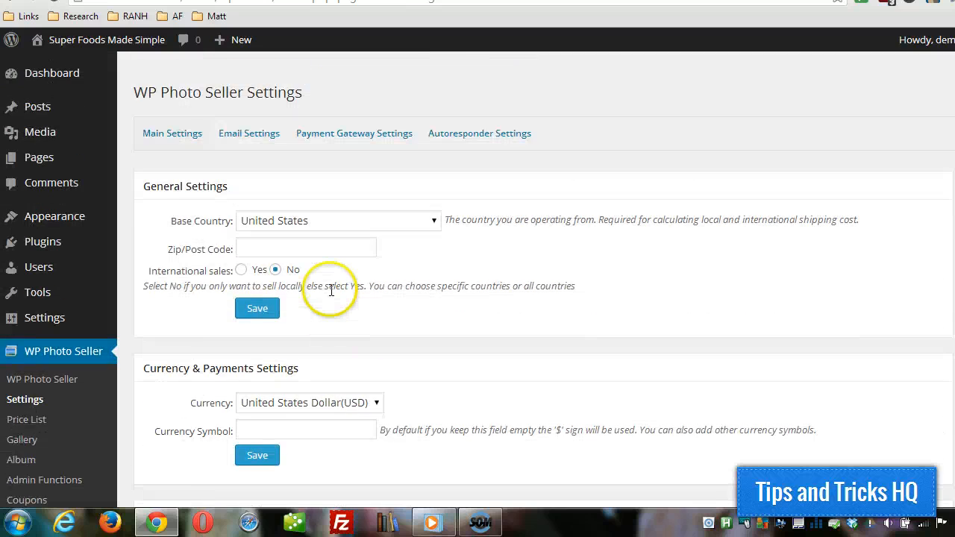
mouse_move(249, 132)
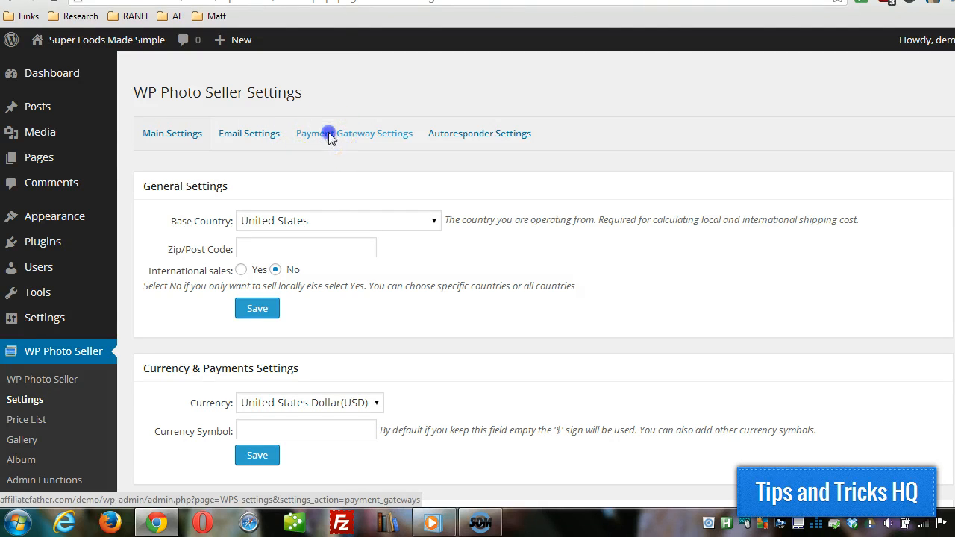
Show the Payment Gateway Settings with PayPal Standard Checkout and manual payment options.
left_click(354, 133)
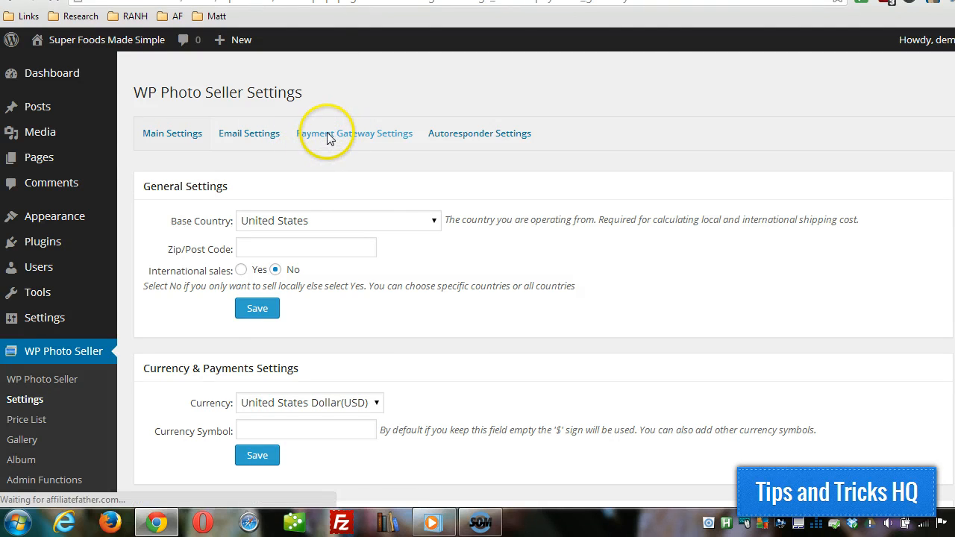
left_click(354, 132)
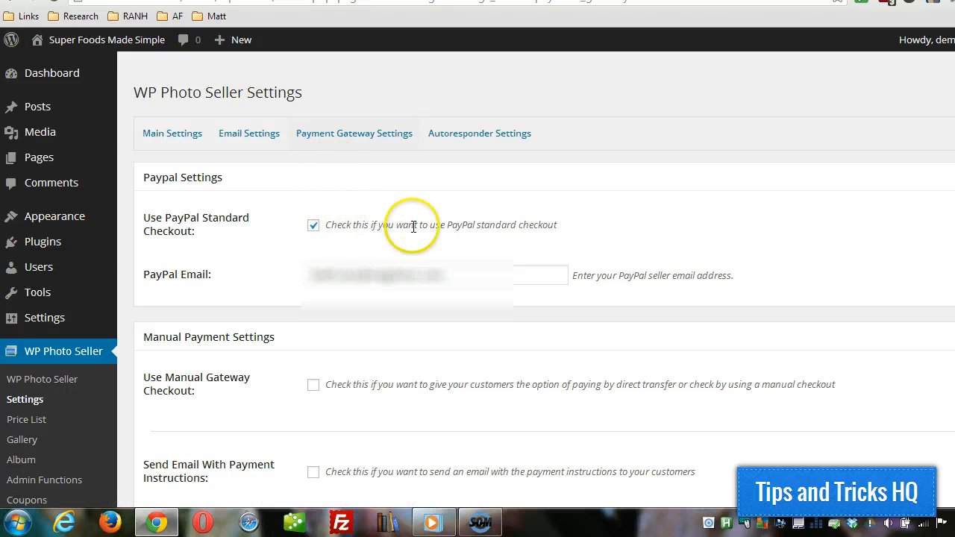
mouse_move(370, 263)
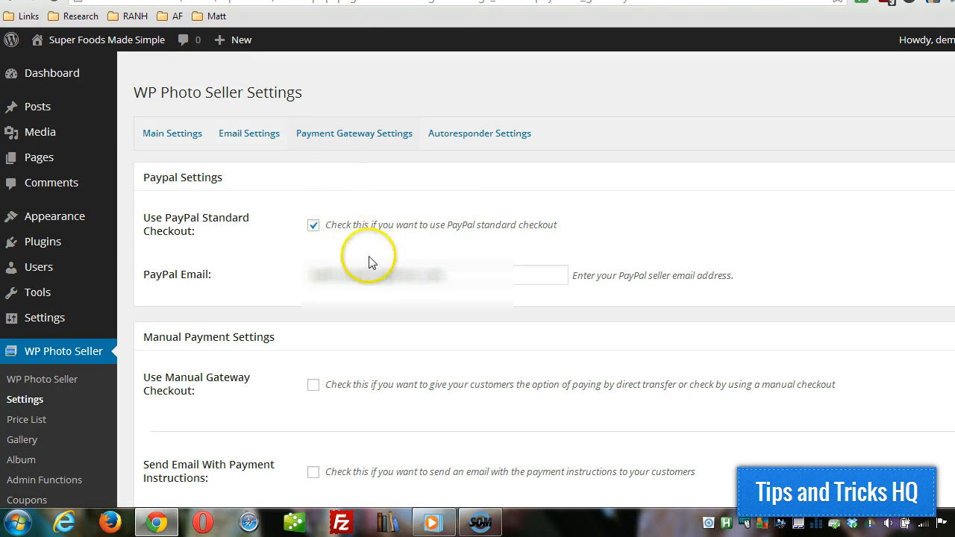